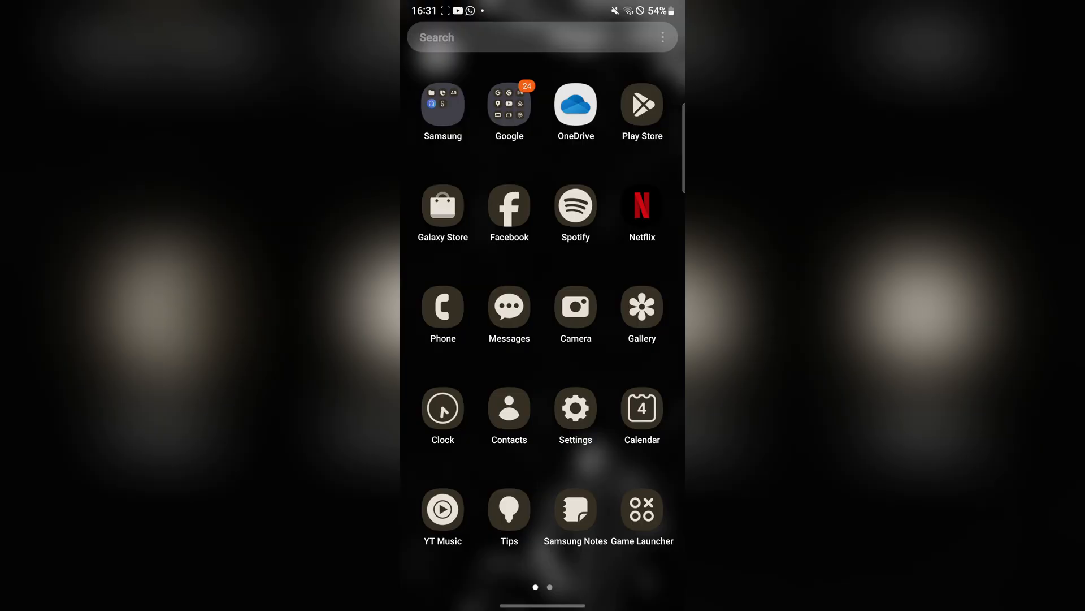
Step: Switch from the app drawer to the browser showing the Linkvertise page
left_click(508, 108)
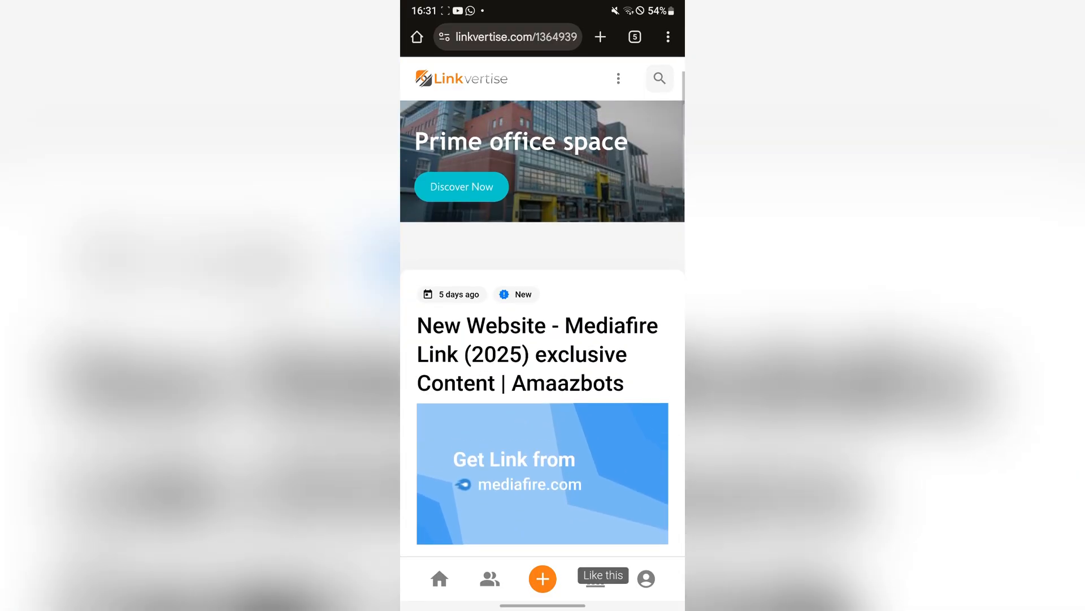
Step: Request the Mediafire link via Get Link, hit the paid Access Options sheet, and return home
scroll("down", 3)
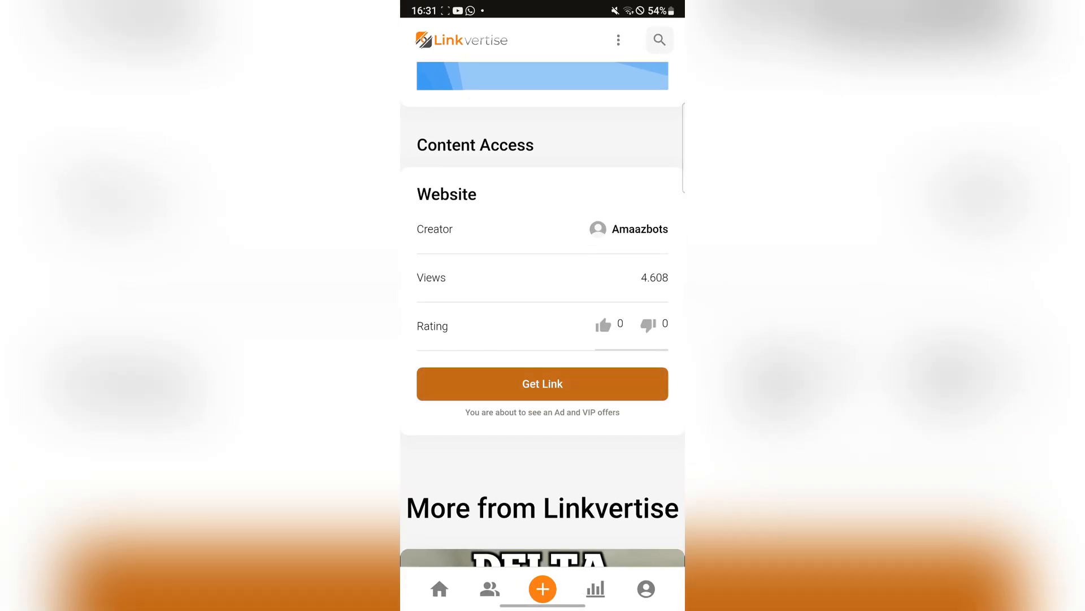
left_click(541, 383)
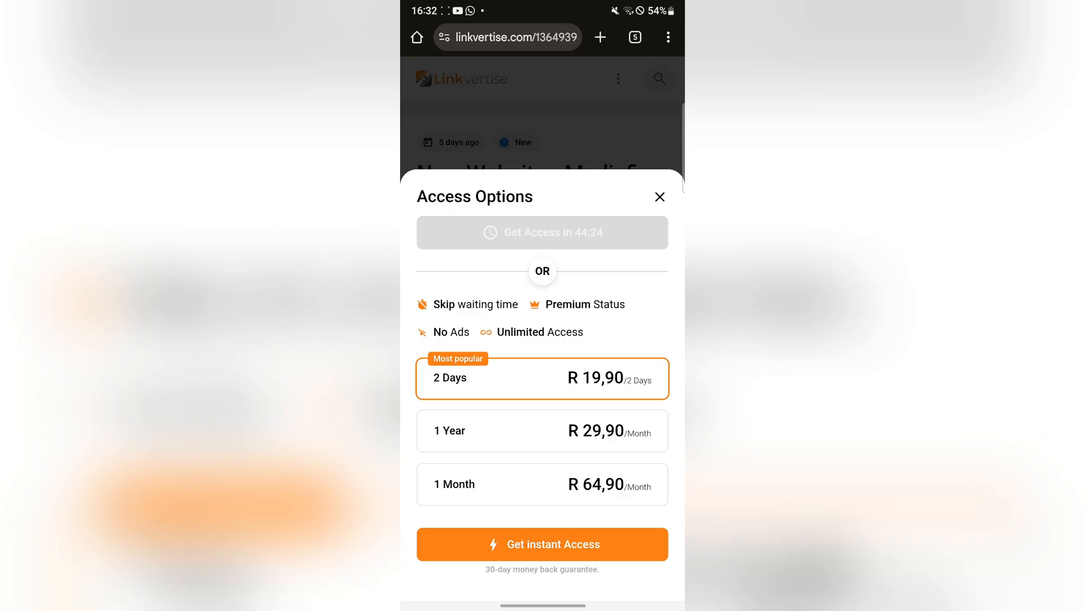
key("home")
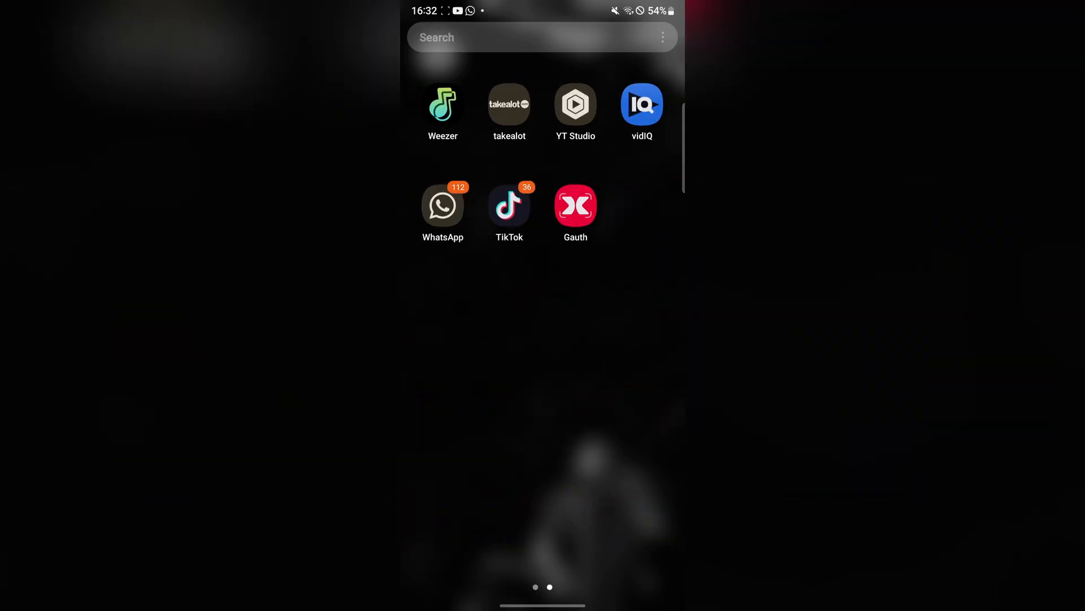
Step: Navigate the launcher back to the browser's Mediafire page for Delta-2.683.775-01 (173.19 MB)
scroll("right", 3)
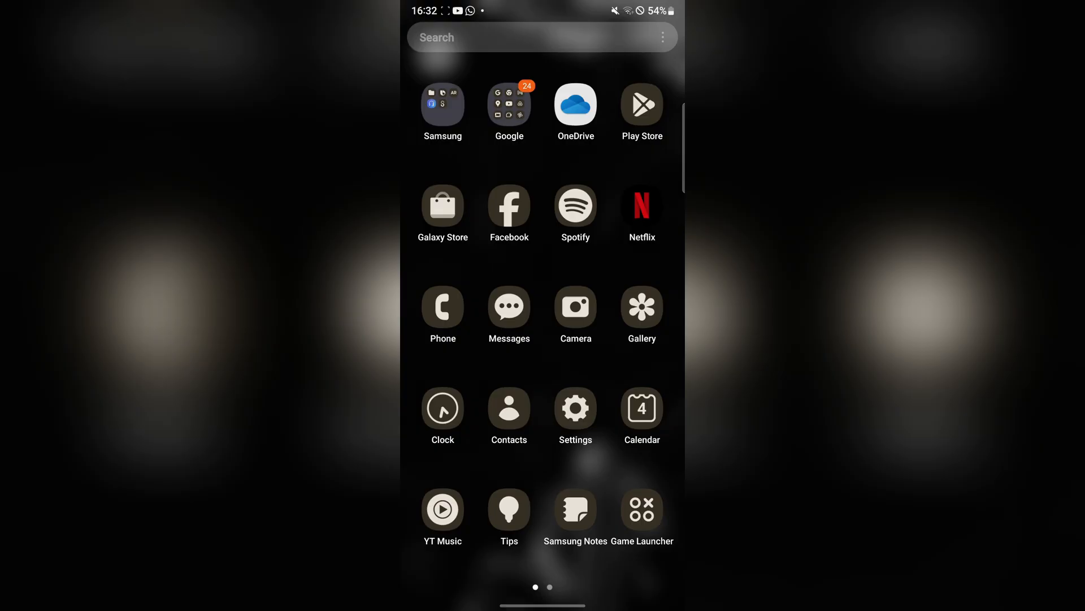
scroll("left", 3)
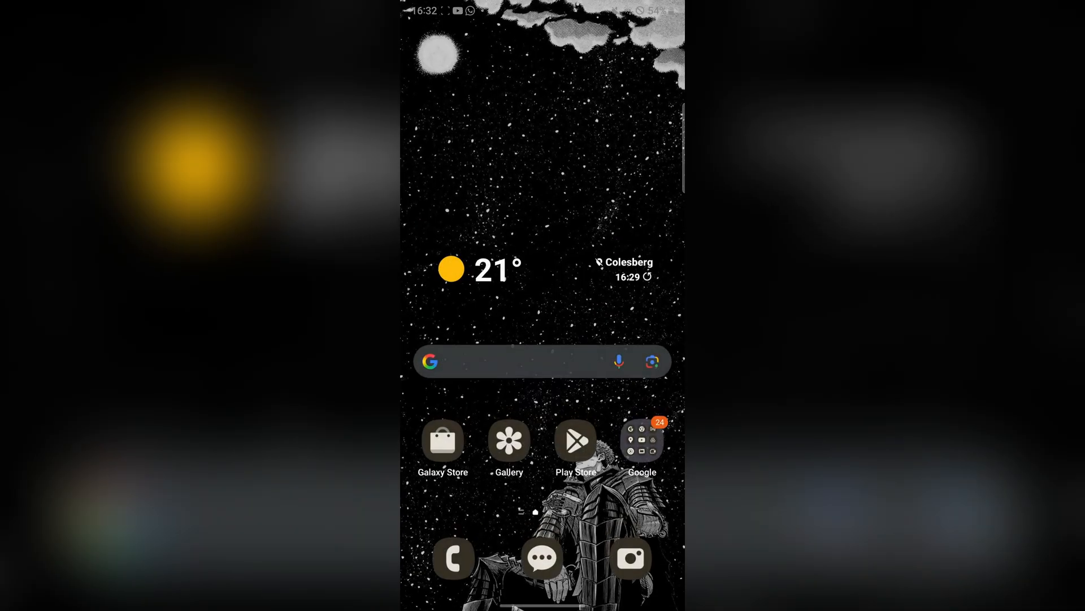
scroll("up", 3)
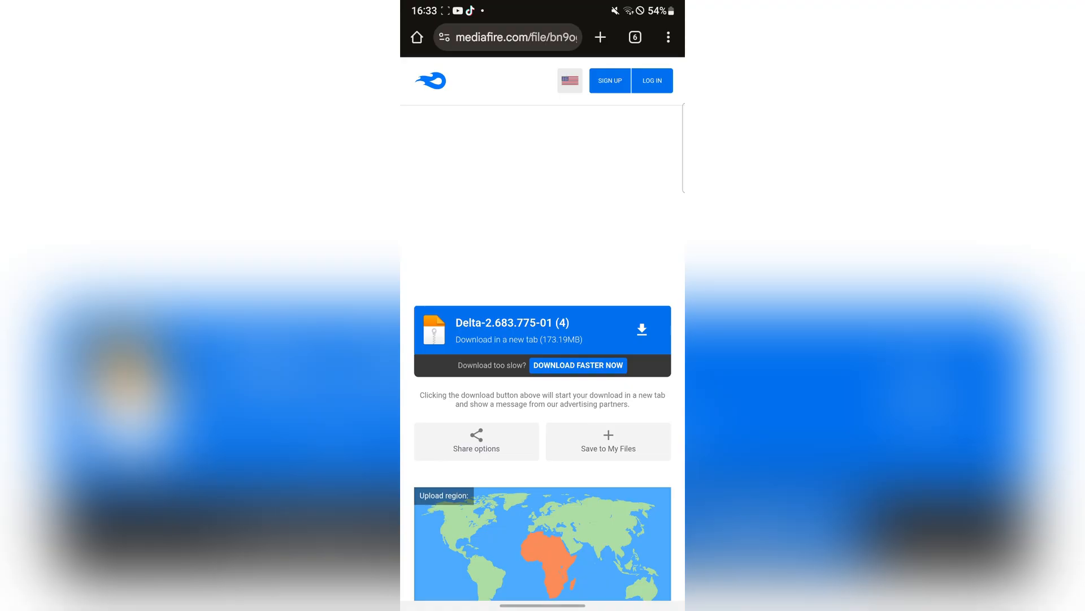
Step: Download the 173.19 MB Delta-2.683.775-01 (4) file and view it in Downloads
scroll("down", 3)
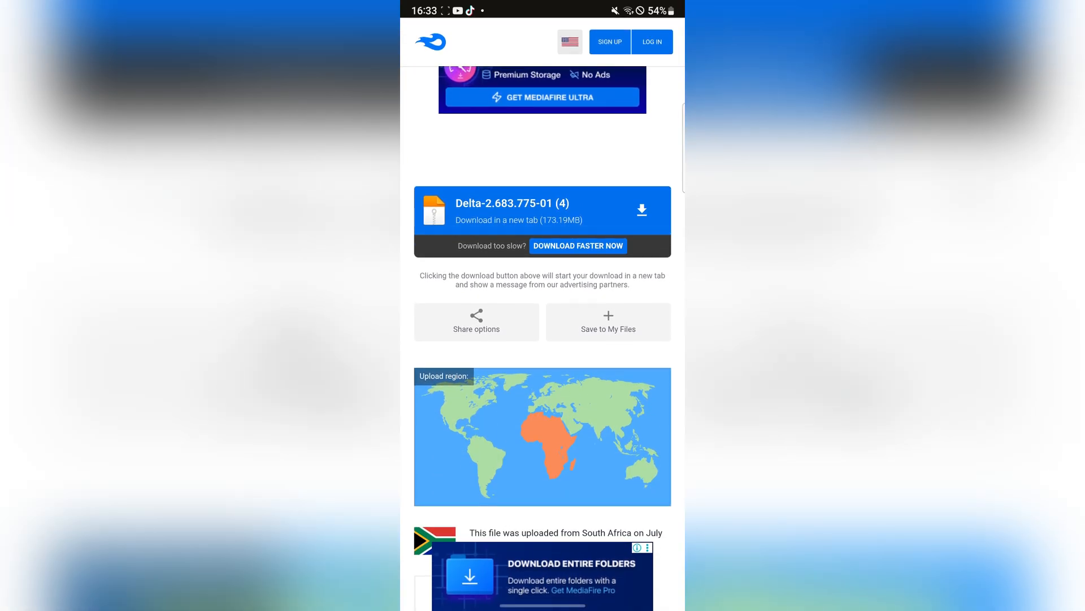
left_click(640, 209)
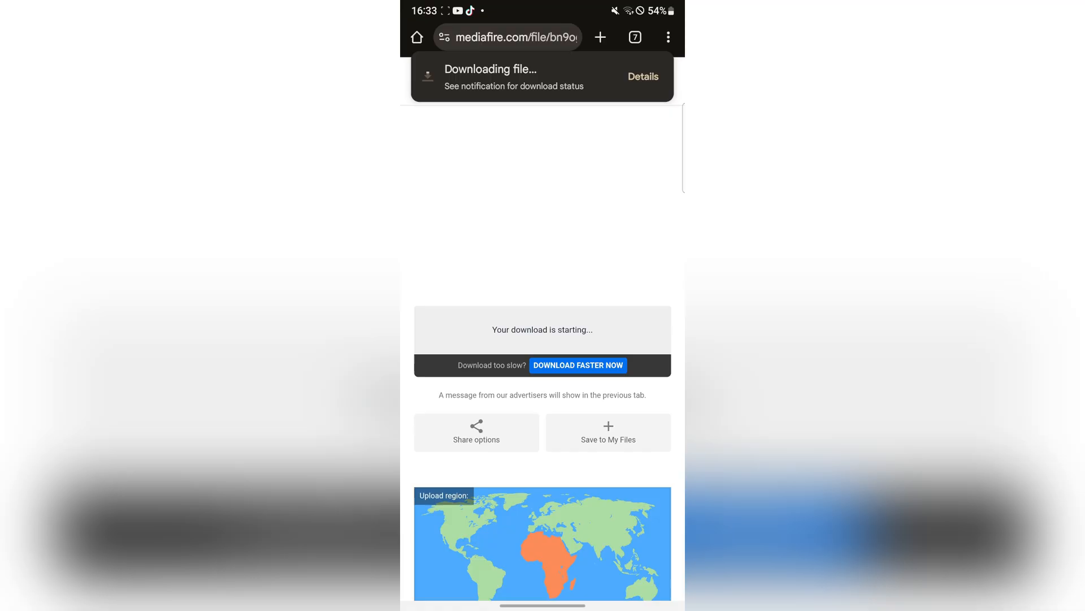
left_click(642, 75)
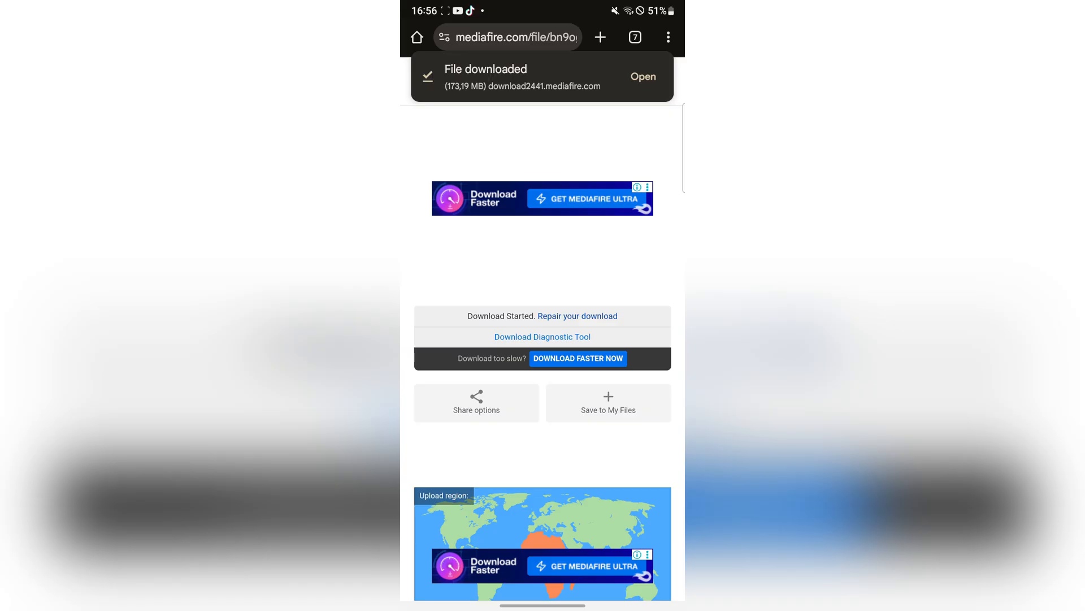
left_click(642, 76)
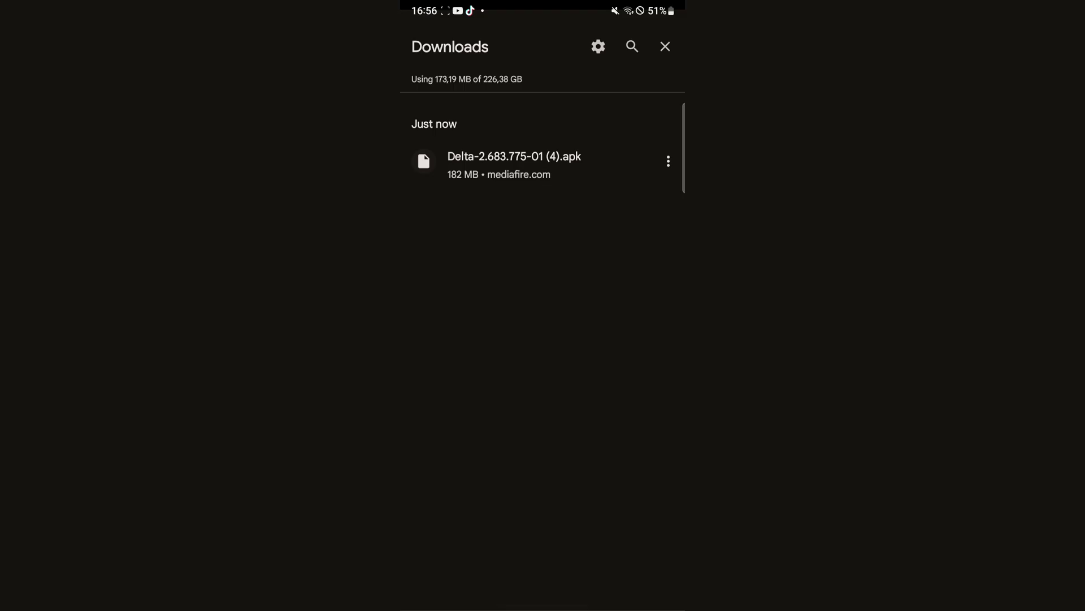
Step: Install the Delta .apk as a Roblox update, launch it briefly, then go home
left_click(514, 162)
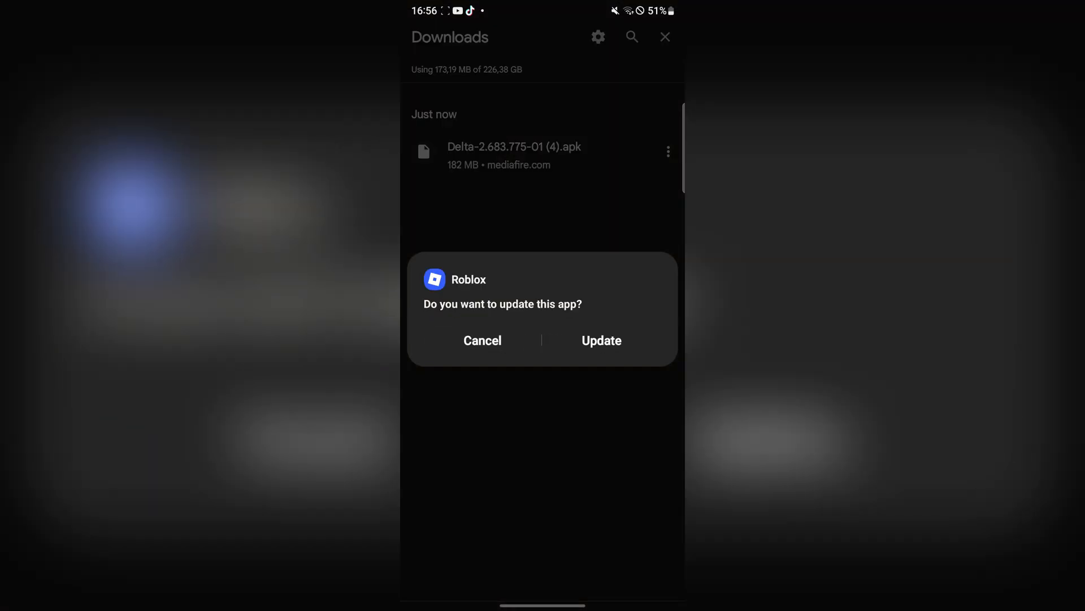
left_click(600, 341)
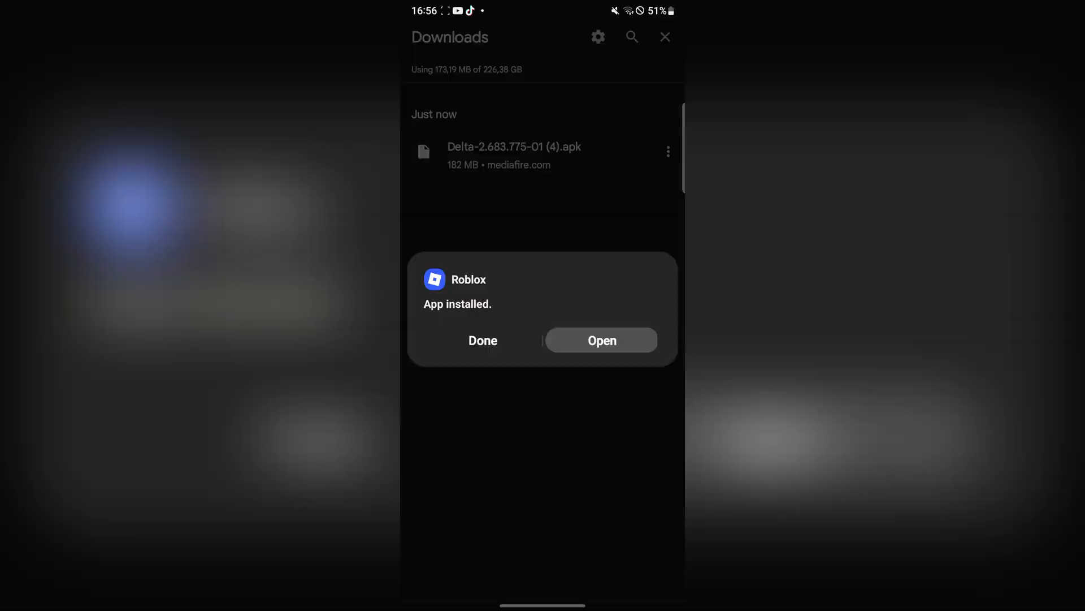
left_click(600, 340)
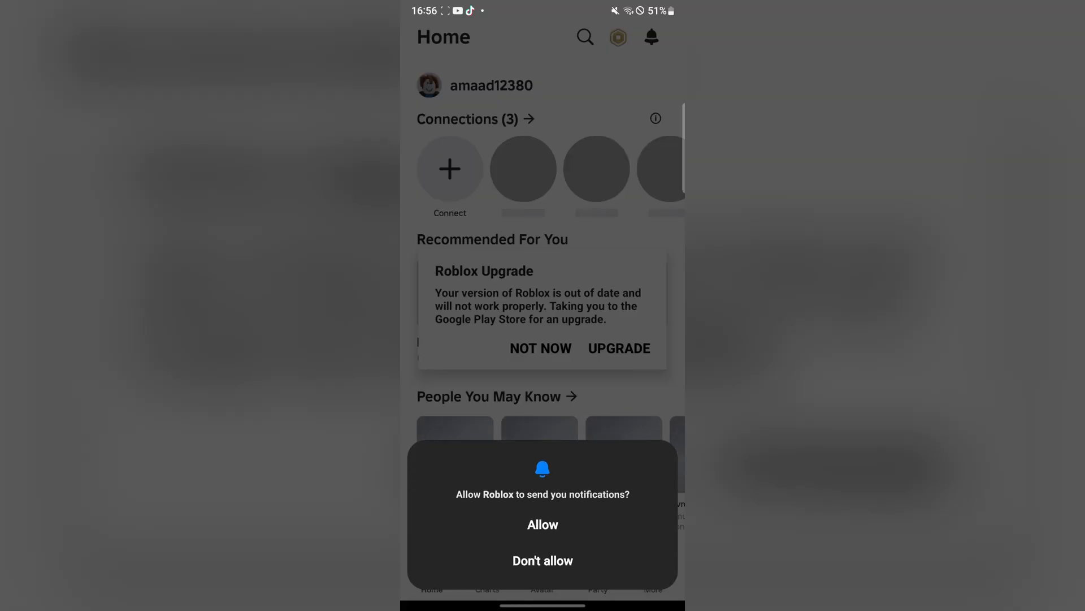
left_click(542, 559)
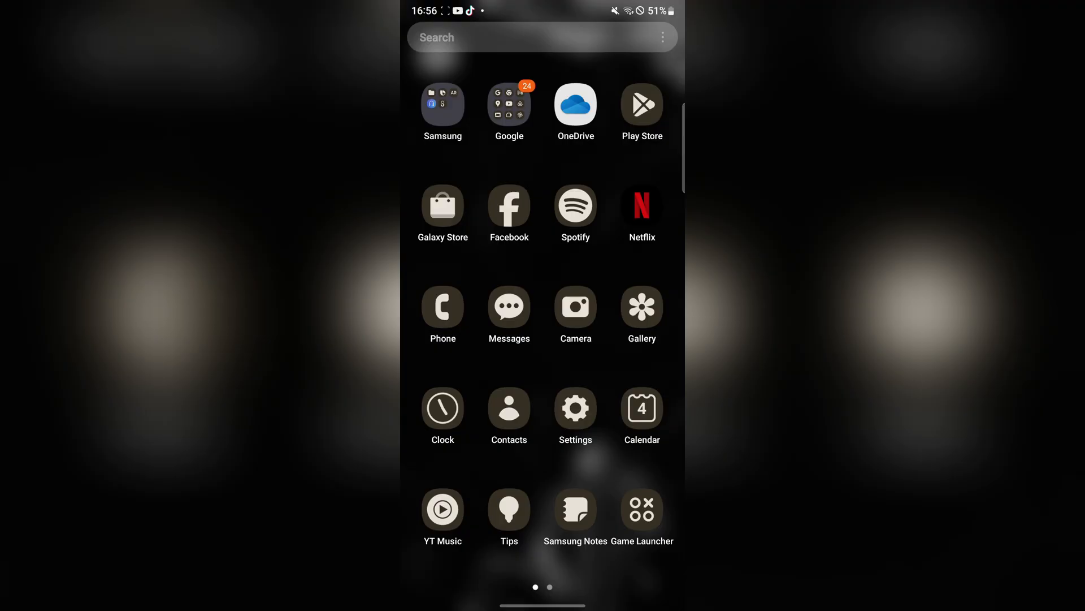
Step: In Game Launcher, postpone its update and reach Roblox's details with the uninstall prompt
left_click(640, 510)
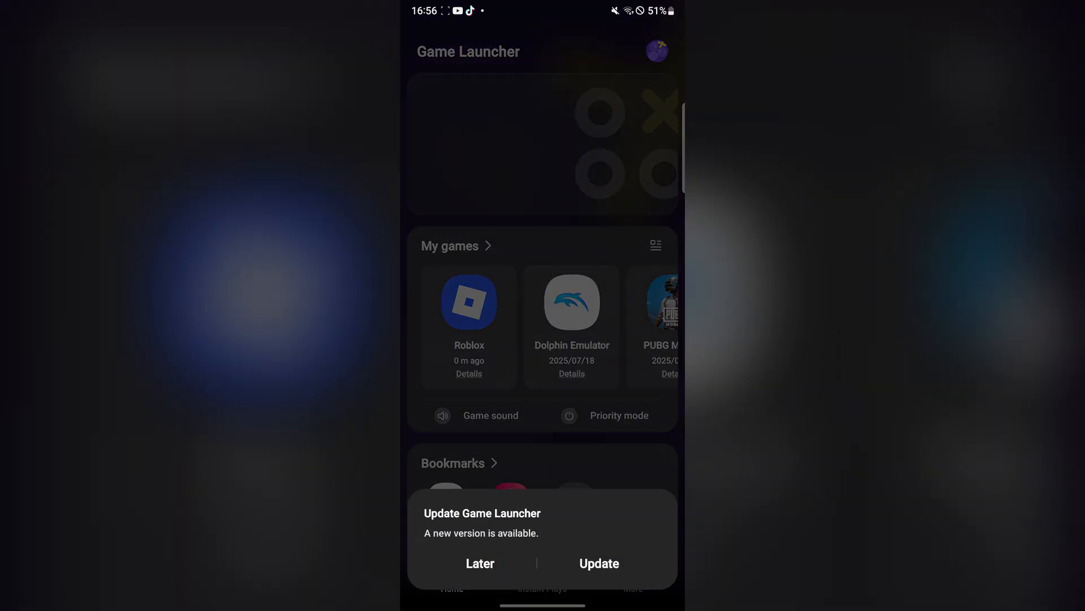
left_click(480, 563)
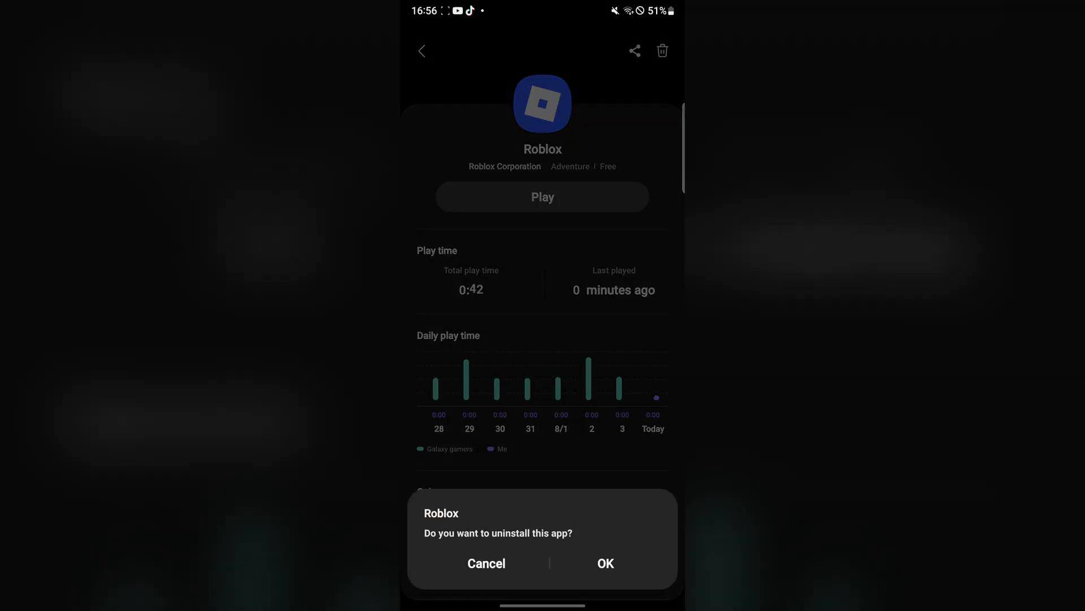
left_click(604, 563)
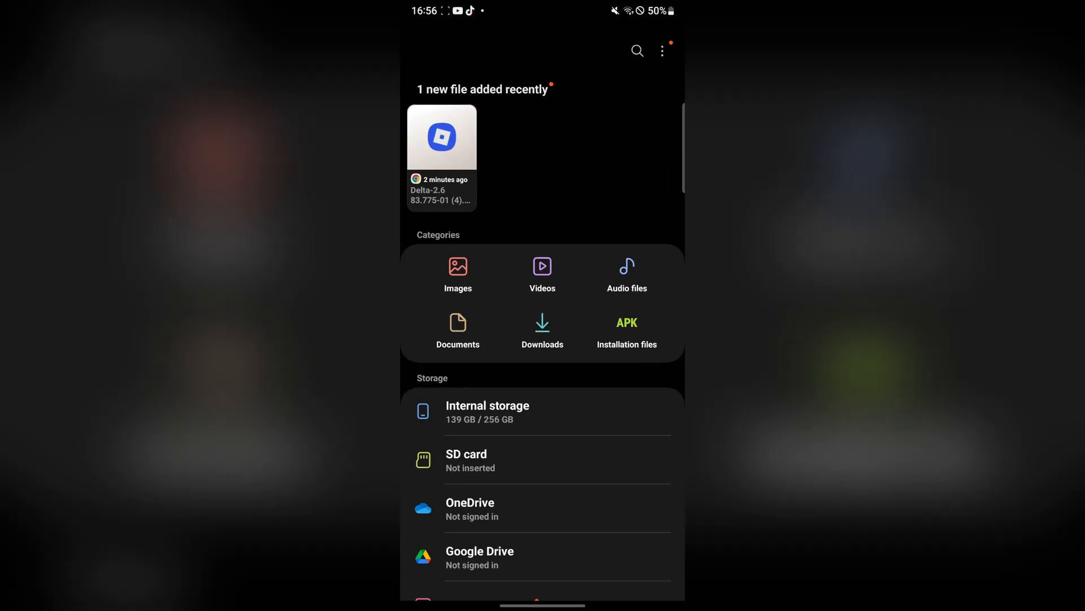
Step: Open the newly added Delta file in My Files, landing on the Roblox home feed
left_click(442, 136)
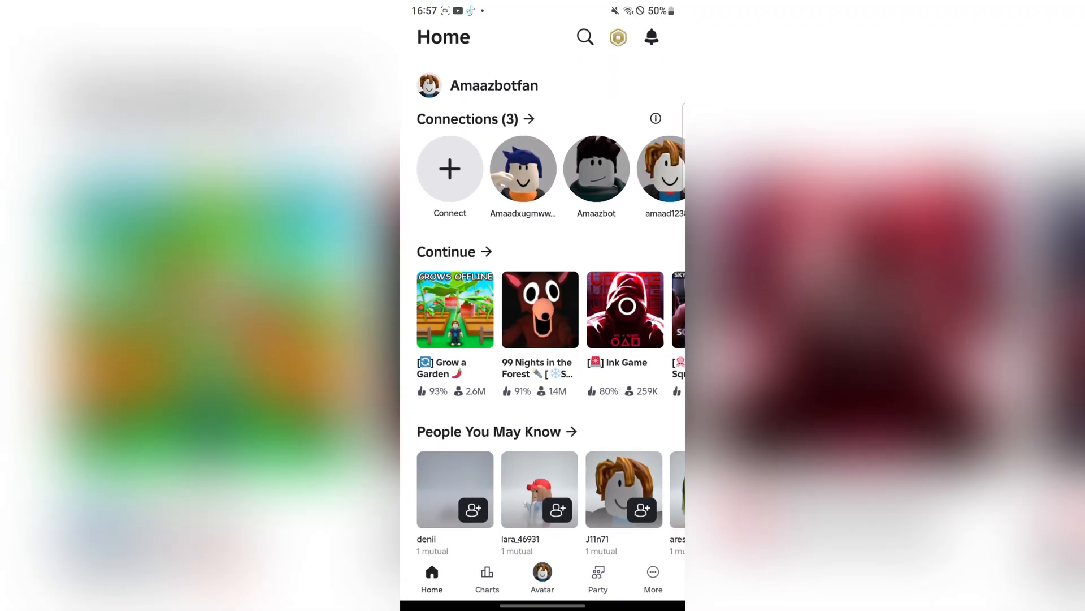
Step: Start Grow a Garden from the Continue row so it begins joining a server
left_click(455, 310)
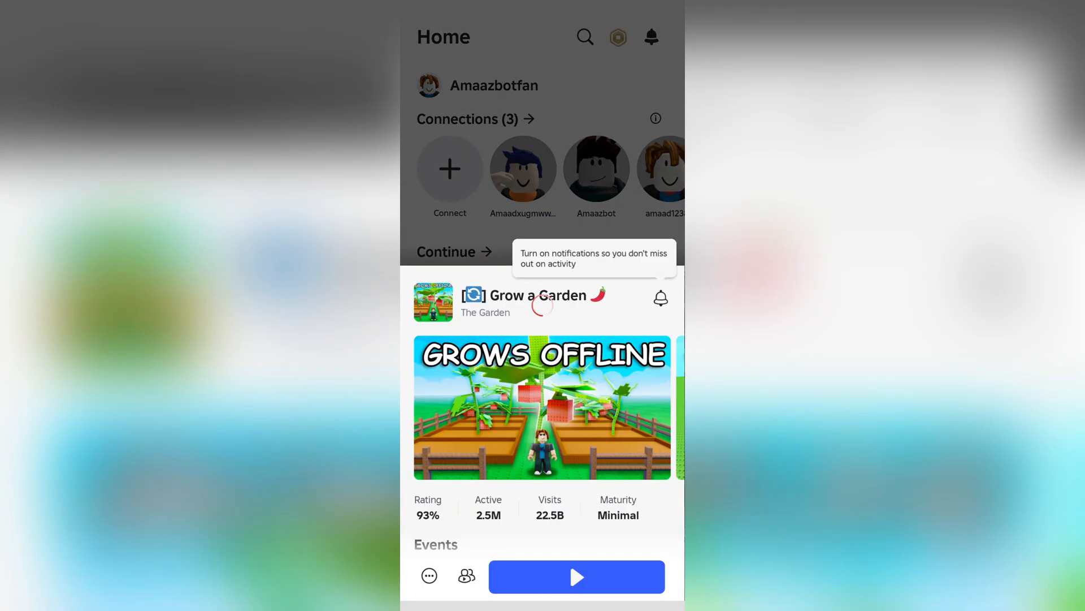
left_click(576, 577)
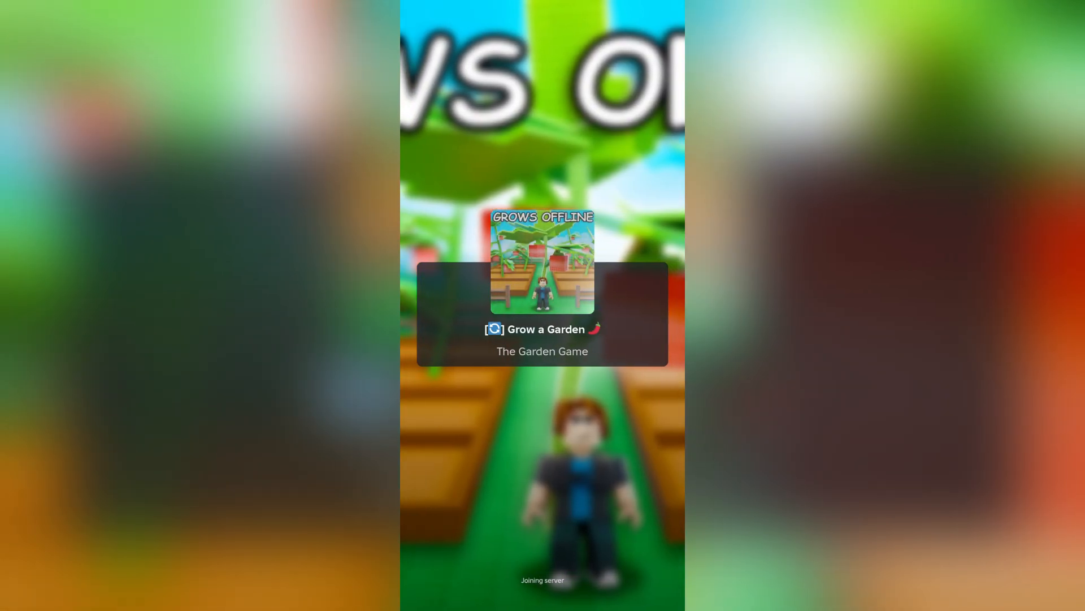